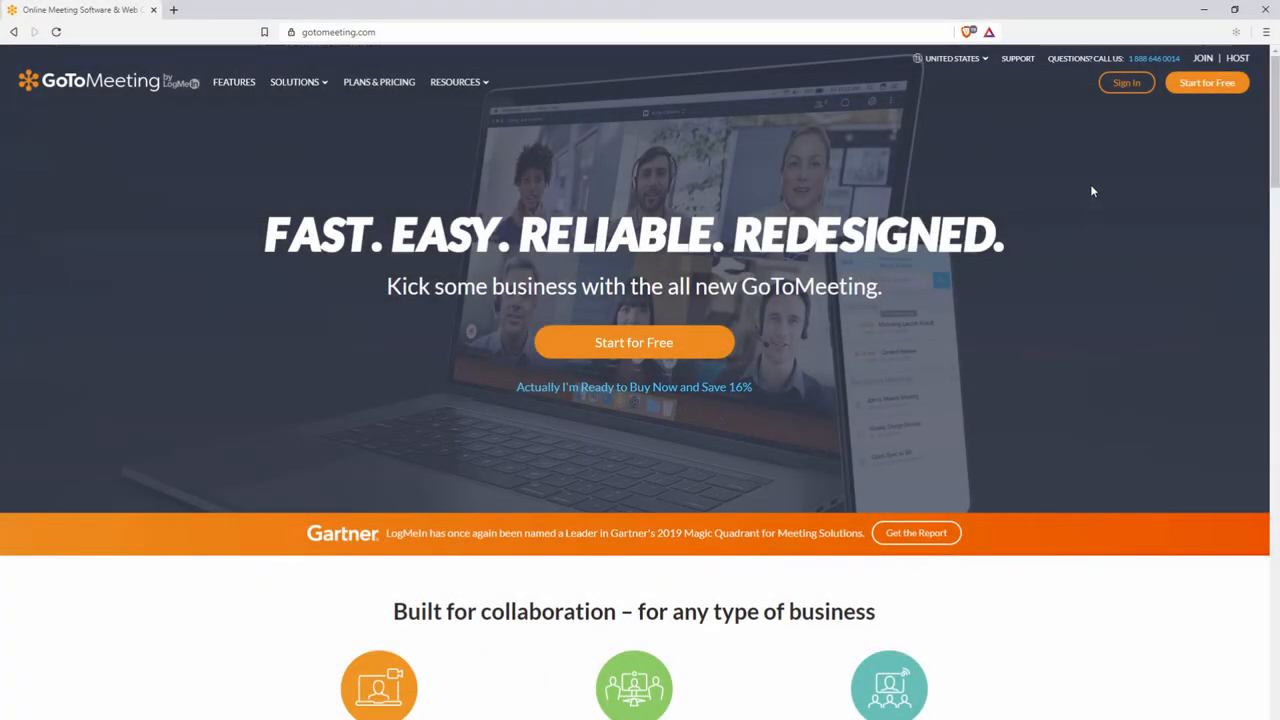
Sign in from gotomeeting.com to reach the GoToMeeting Hub
click(1126, 82)
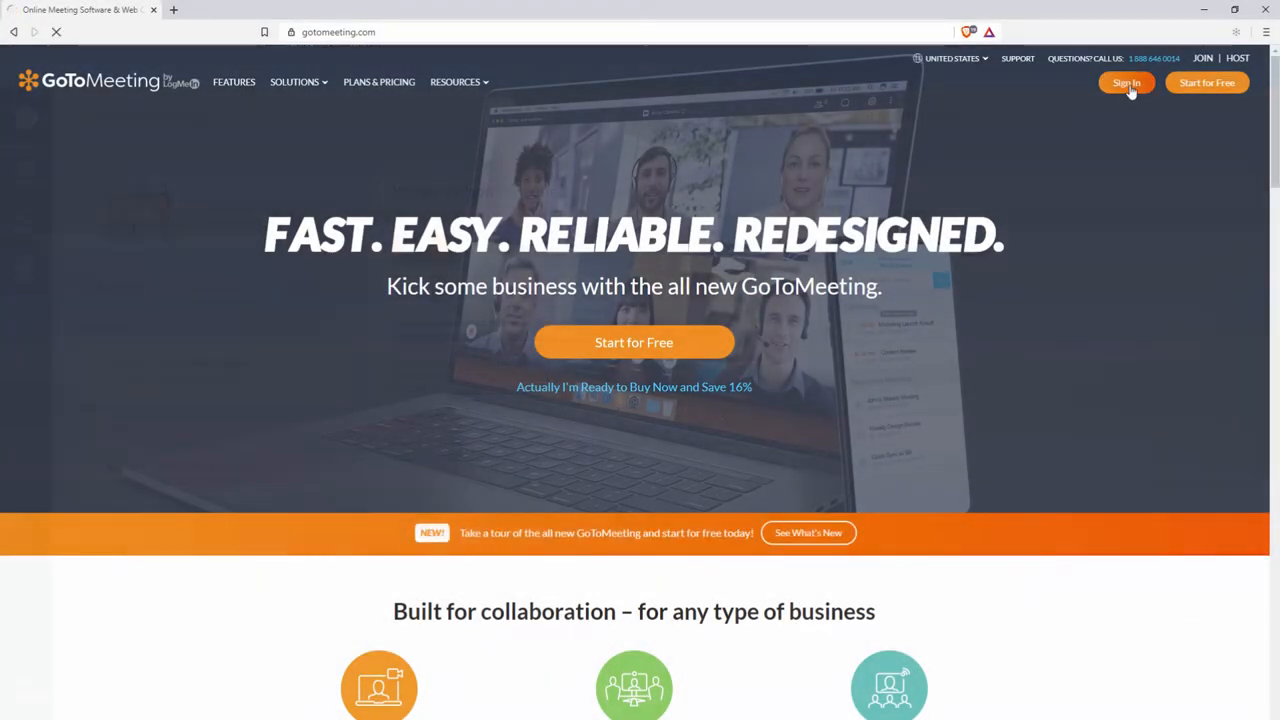
click(1126, 82)
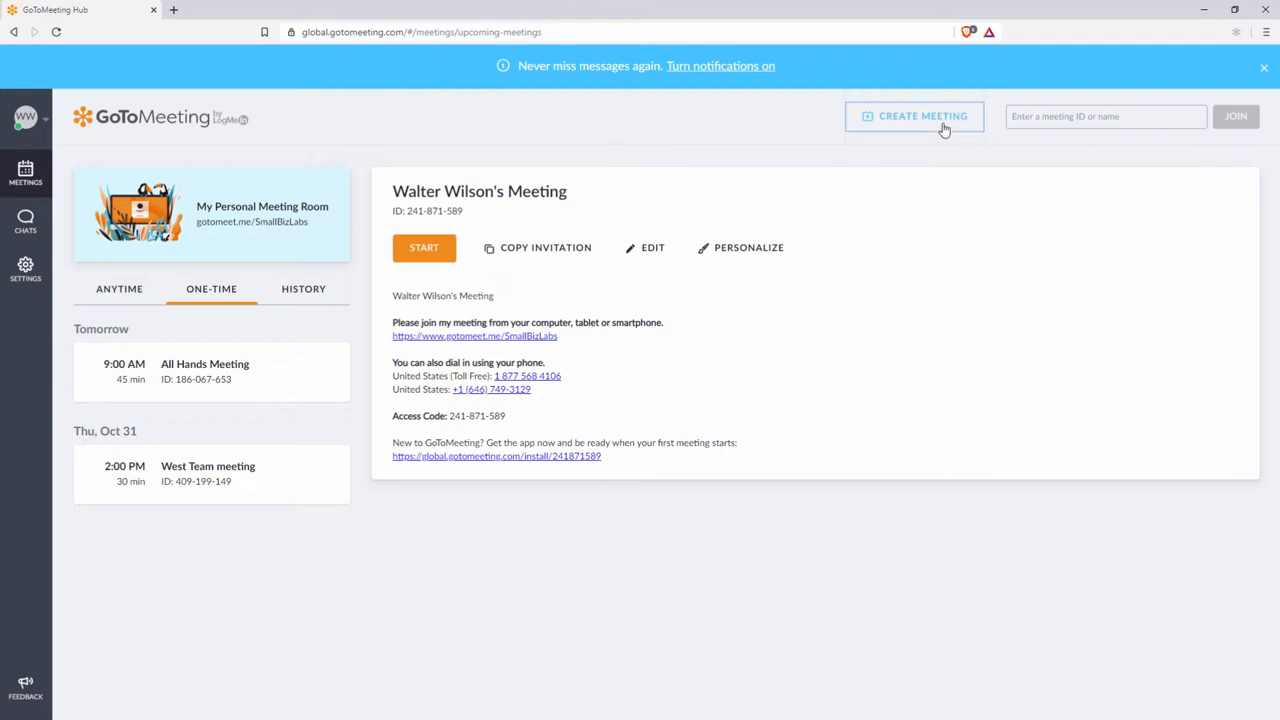
click(914, 116)
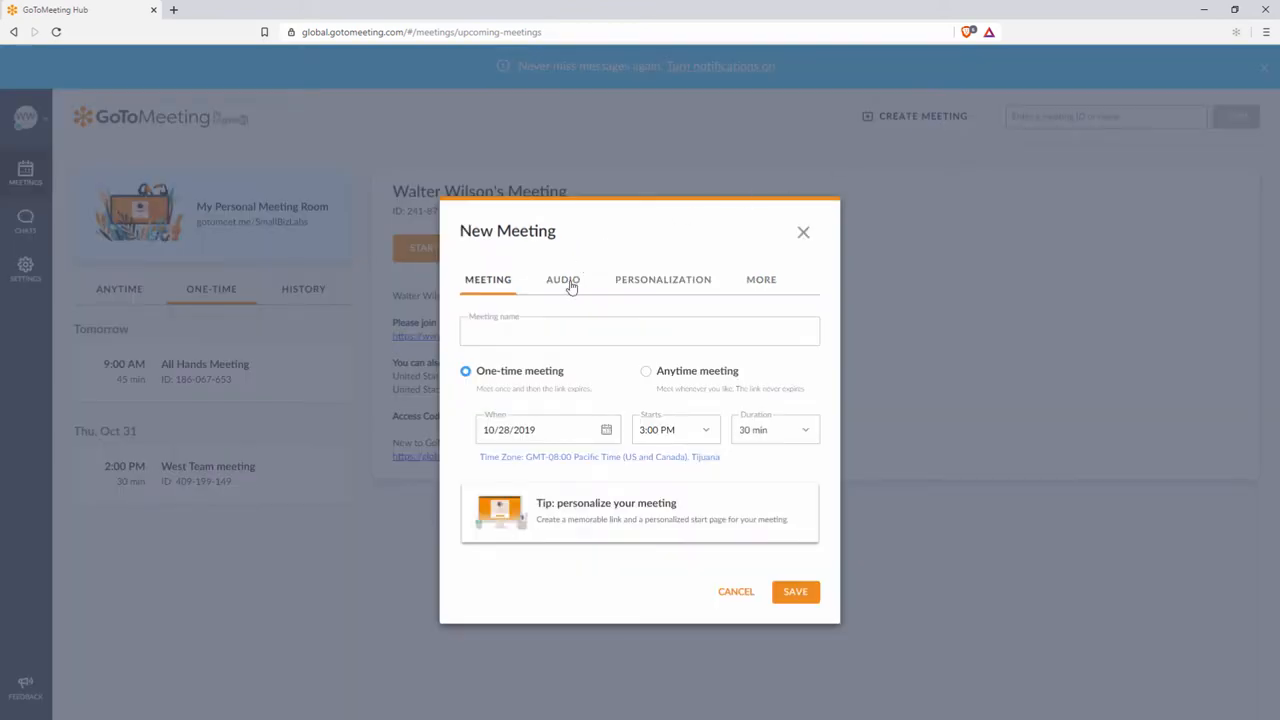
click(562, 279)
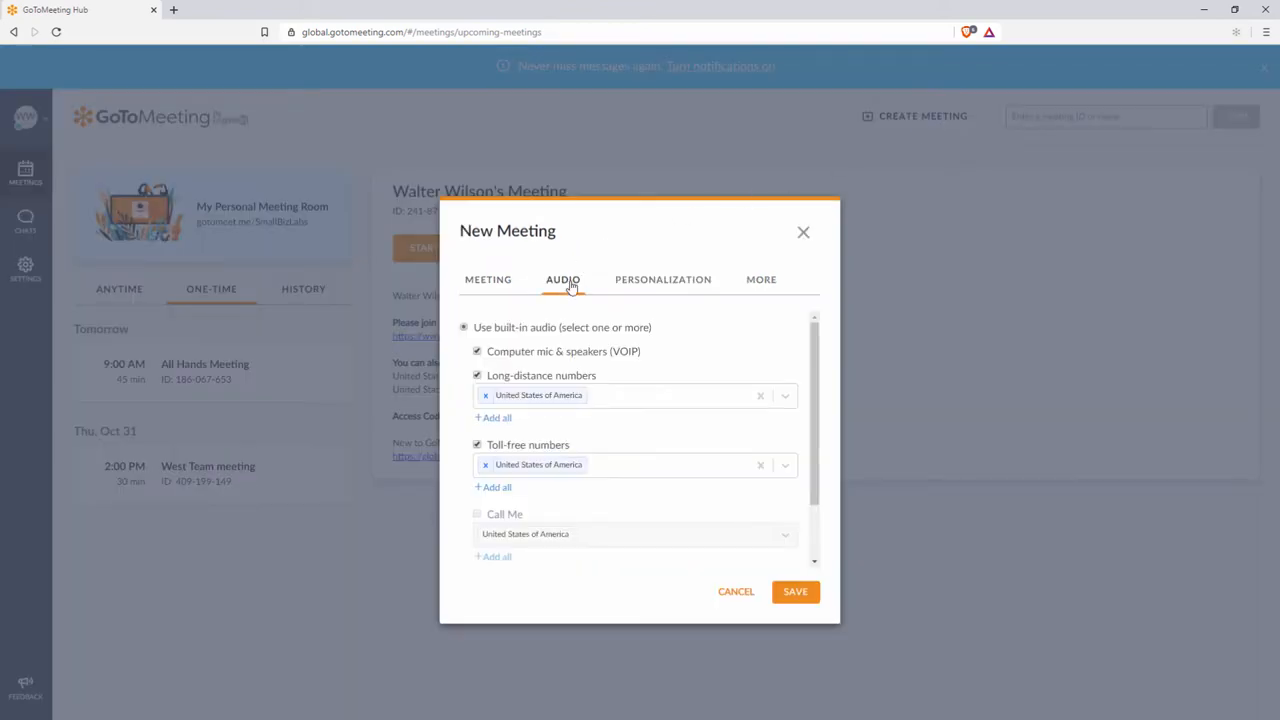
mouse_move(598, 343)
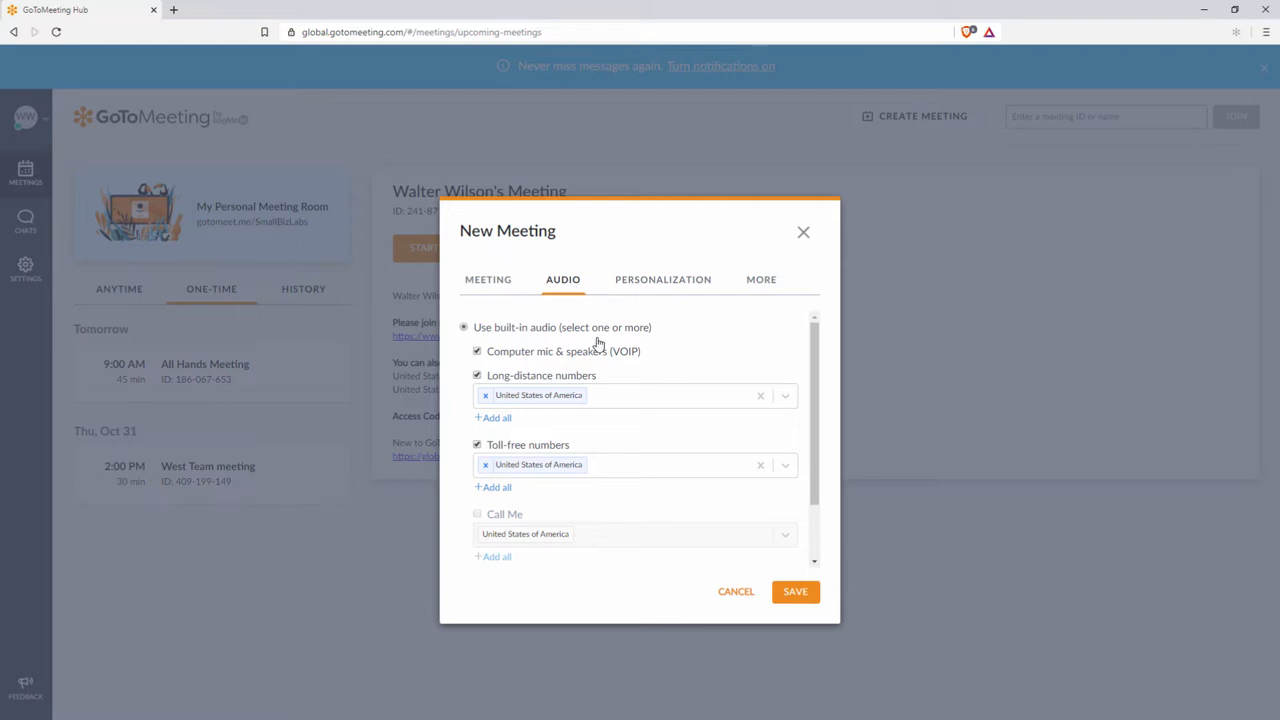
mouse_move(624, 441)
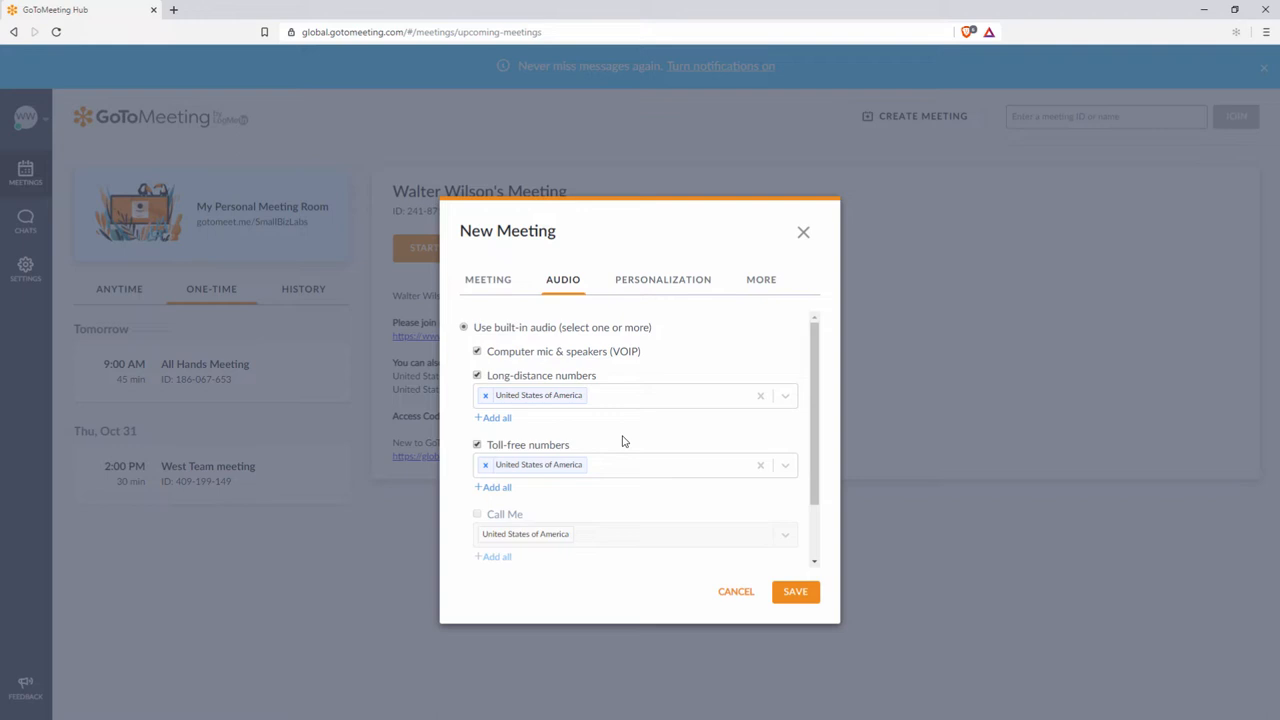
mouse_move(803, 233)
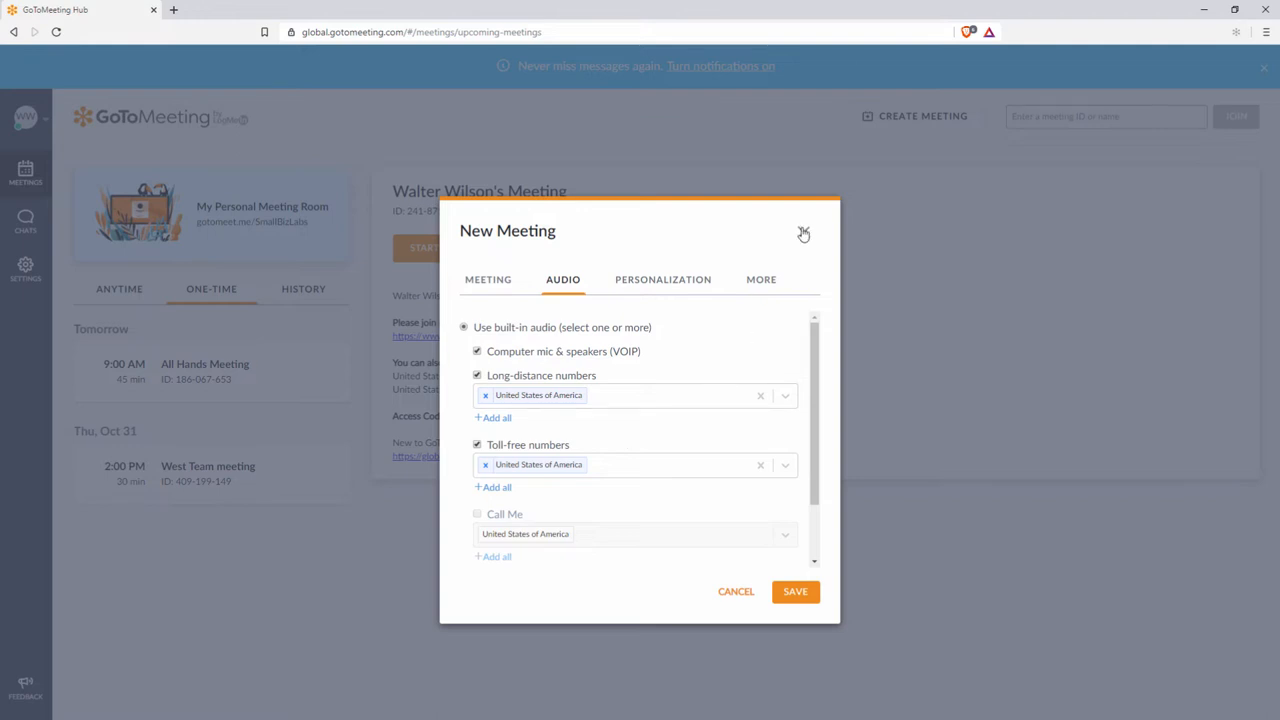
click(803, 233)
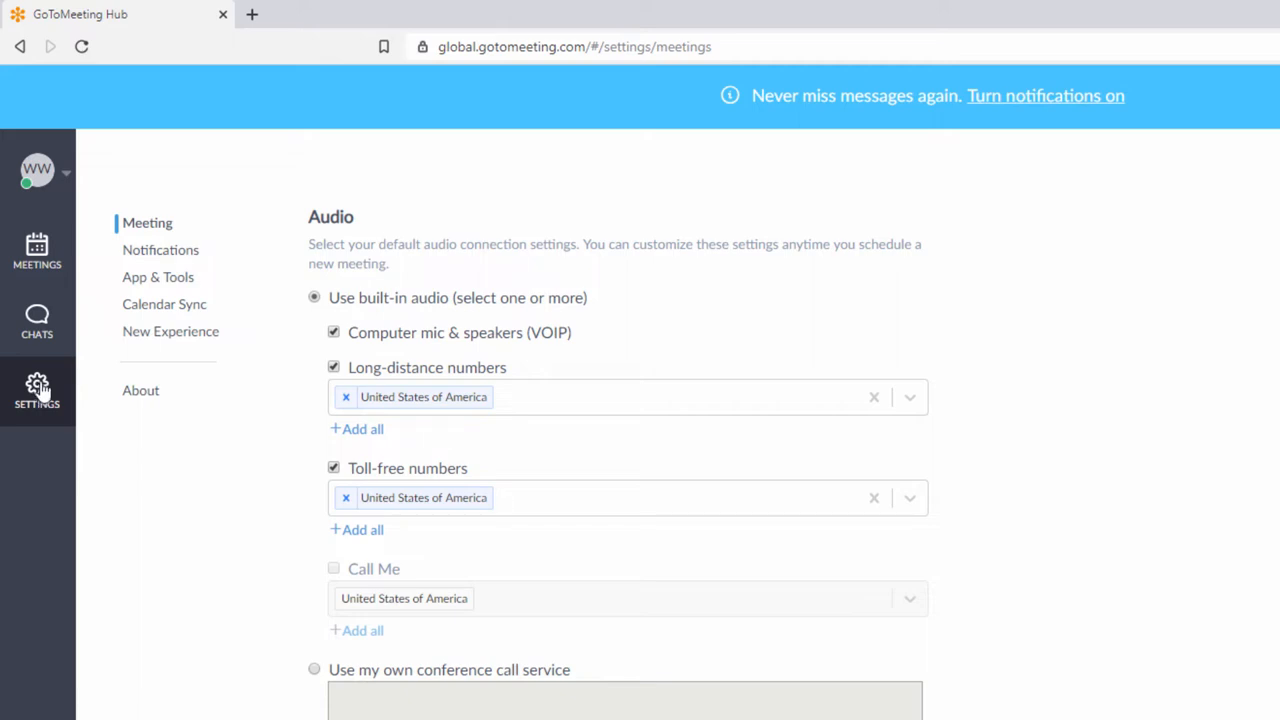
mouse_move(285, 320)
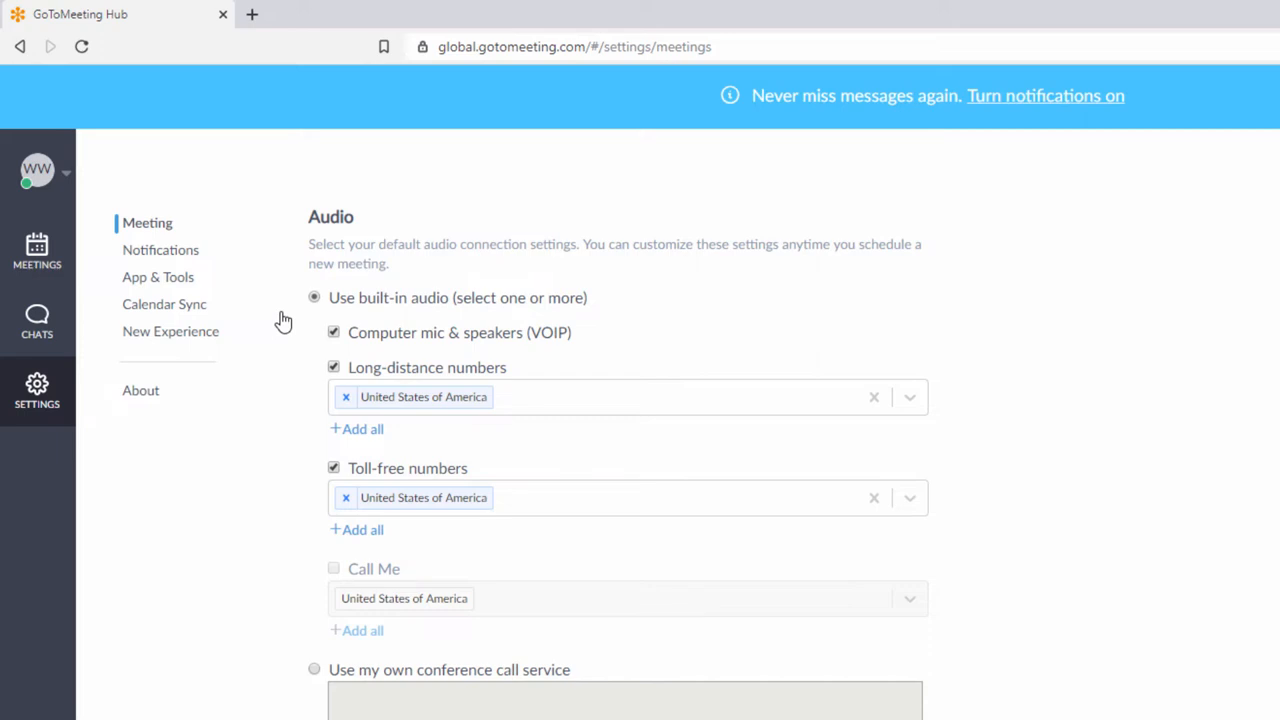
mouse_move(316, 396)
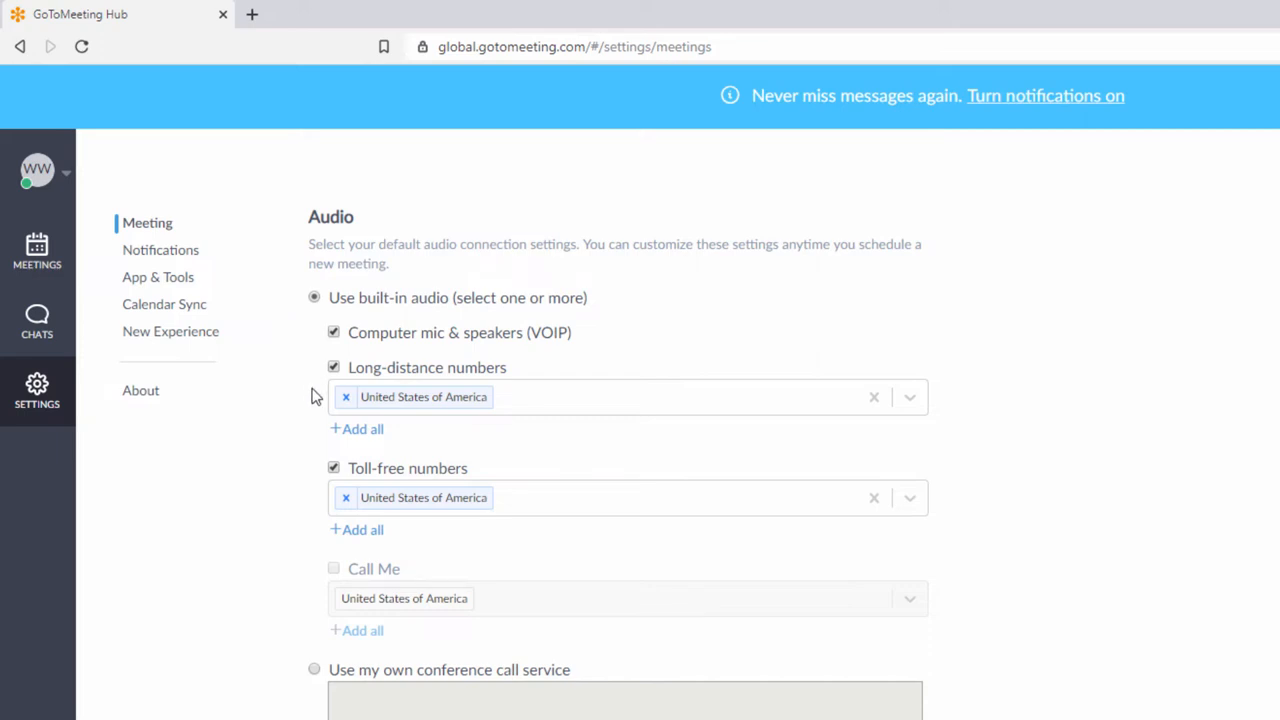
mouse_move(318, 470)
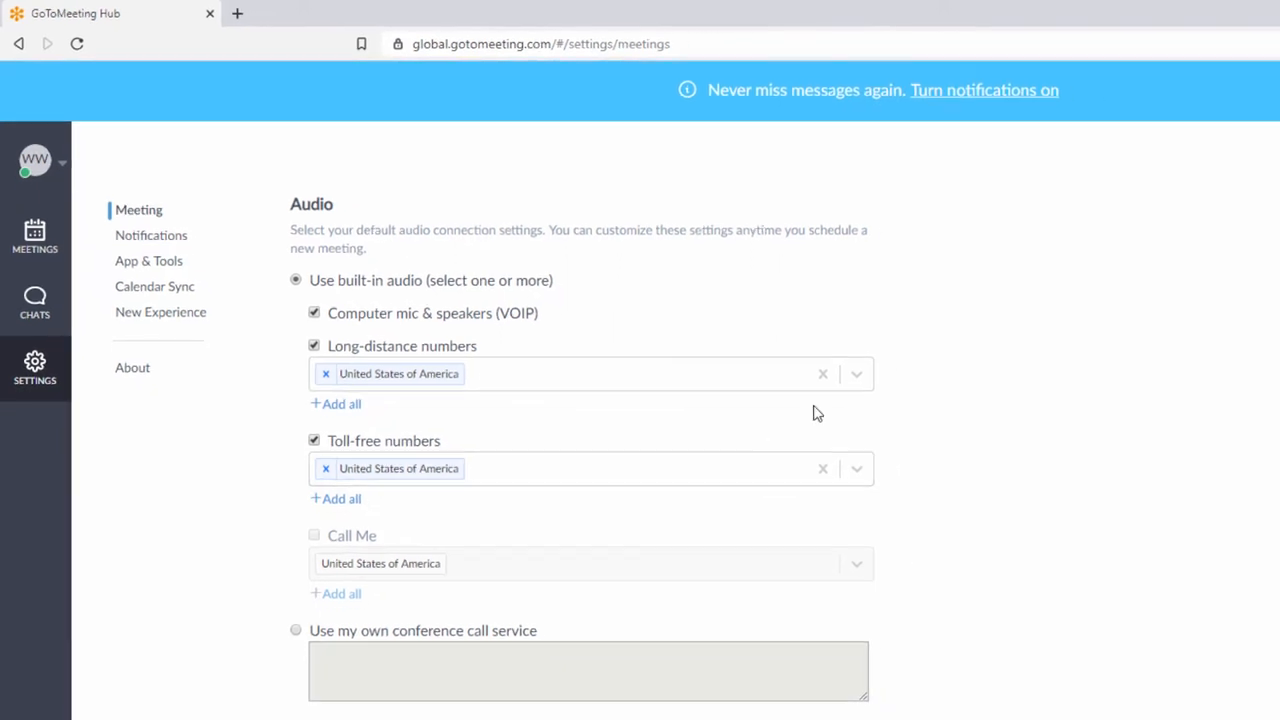
Add Belarus, then all countries to toll-free numbers, and save the audio settings
click(590, 373)
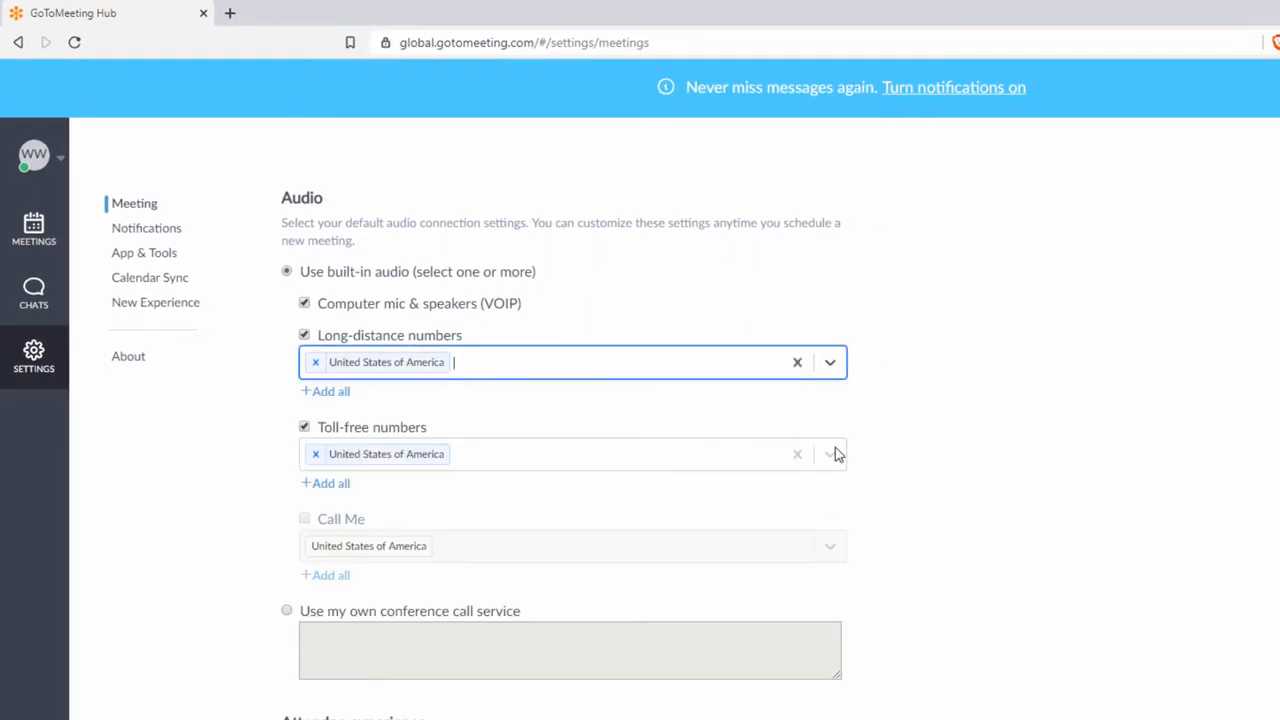
click(830, 454)
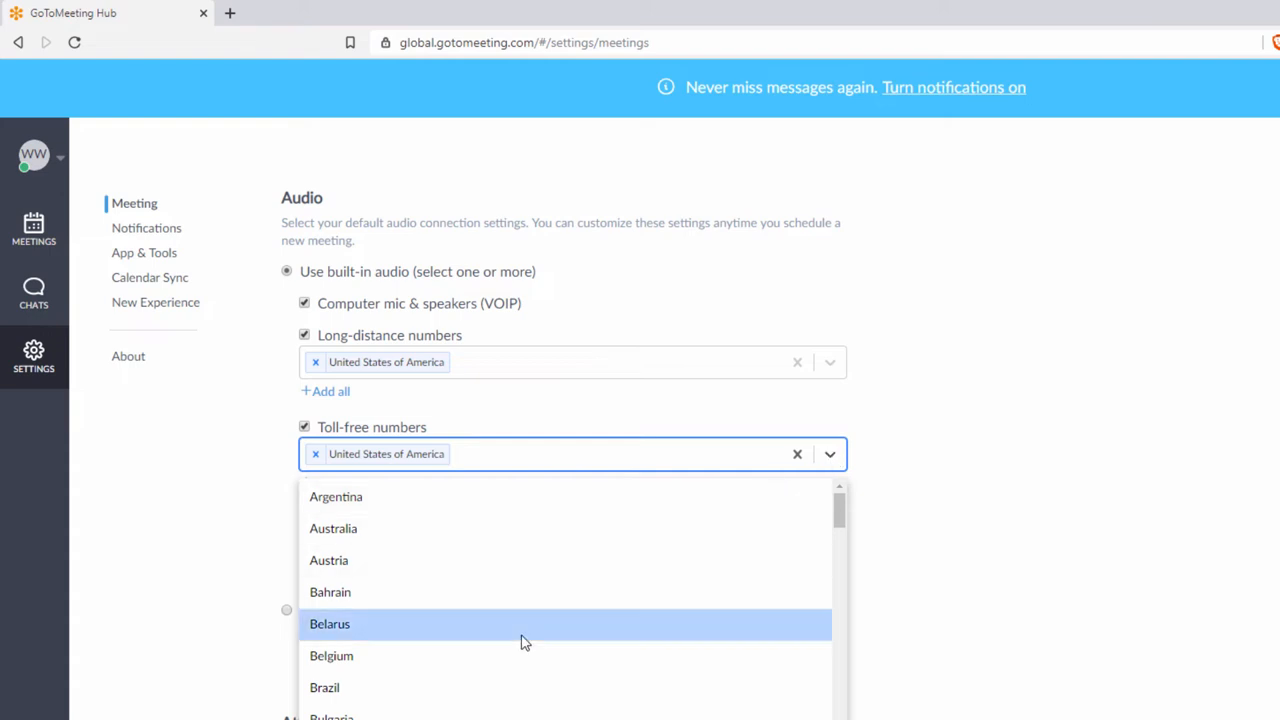
click(329, 623)
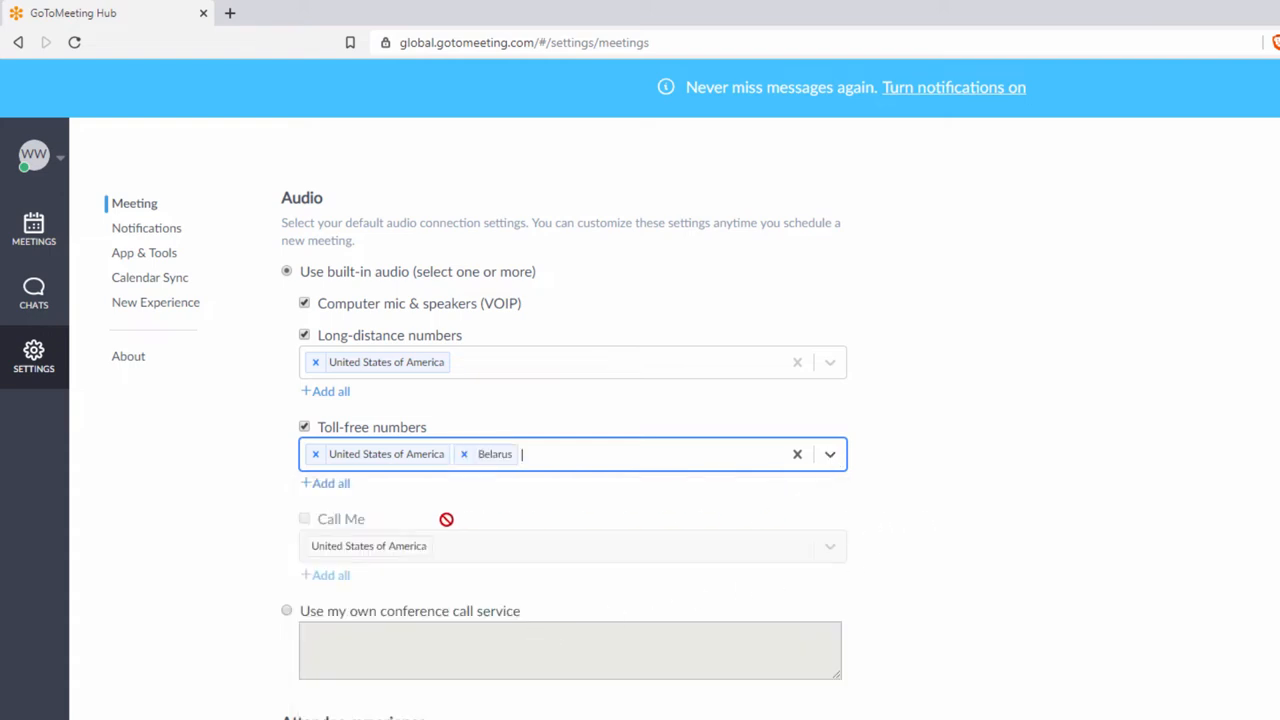
click(330, 483)
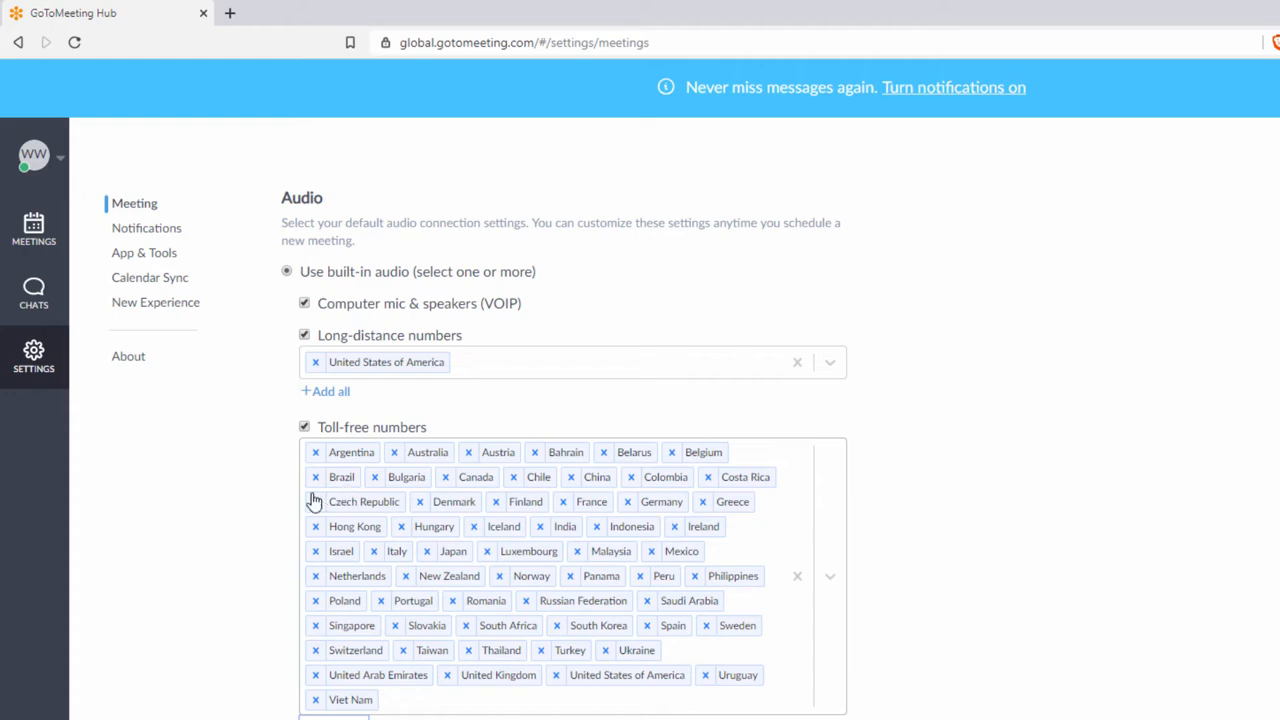
scroll(down, 3)
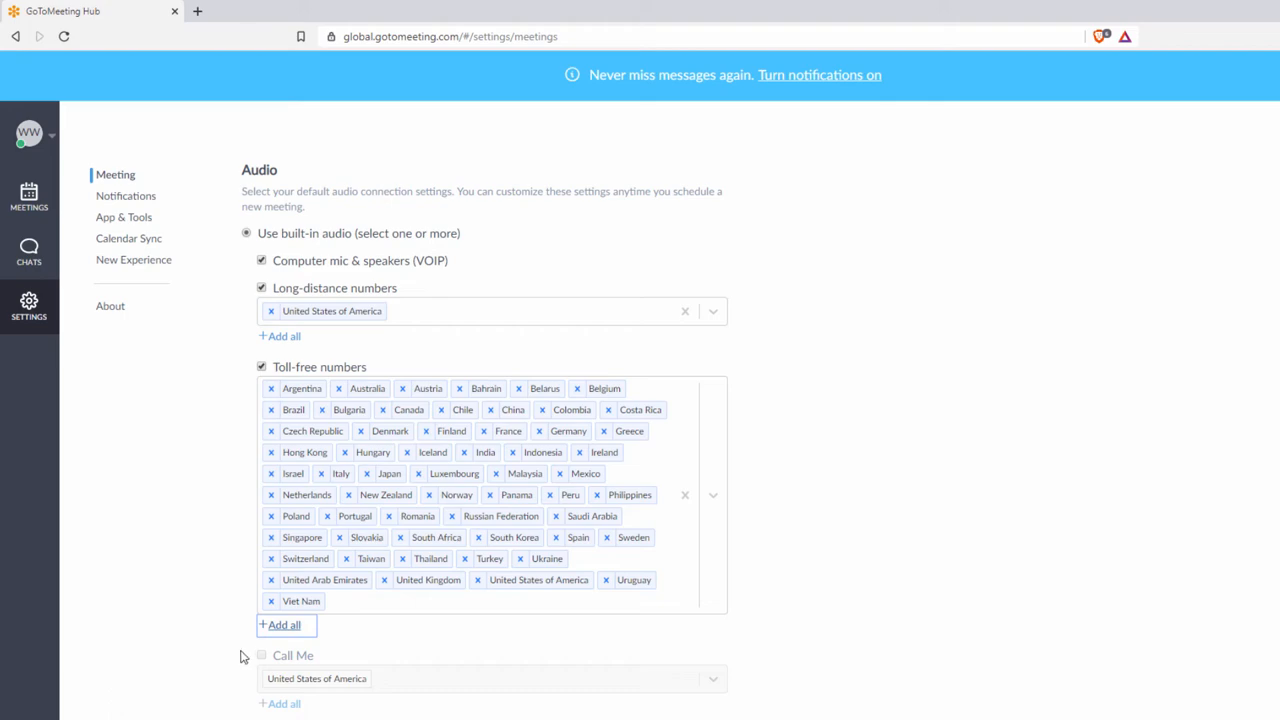
scroll(down, 3)
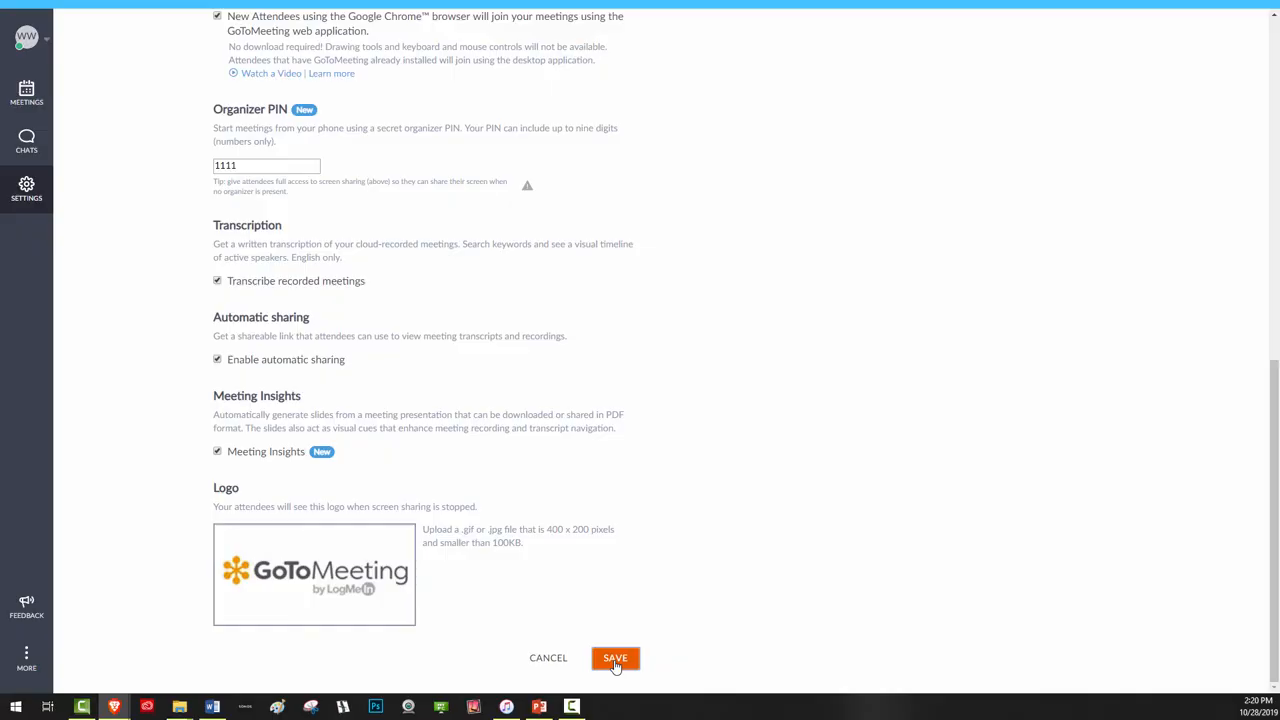
click(615, 658)
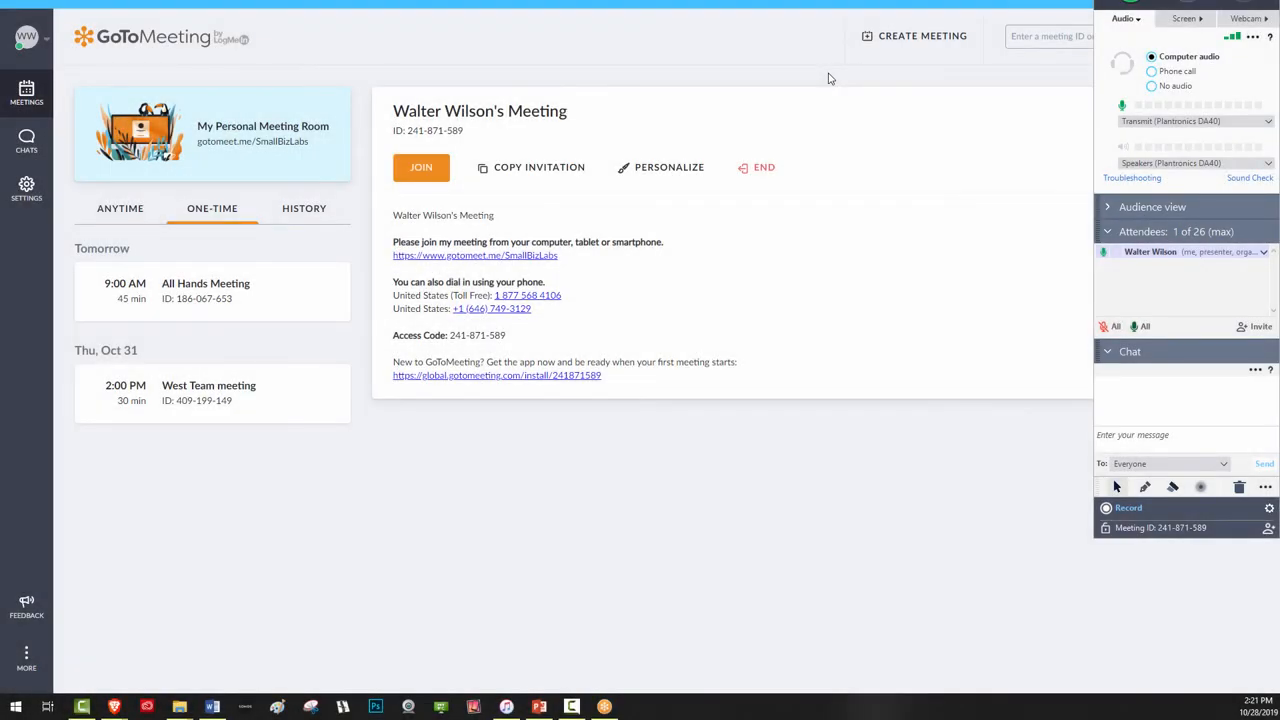
mouse_move(1135, 85)
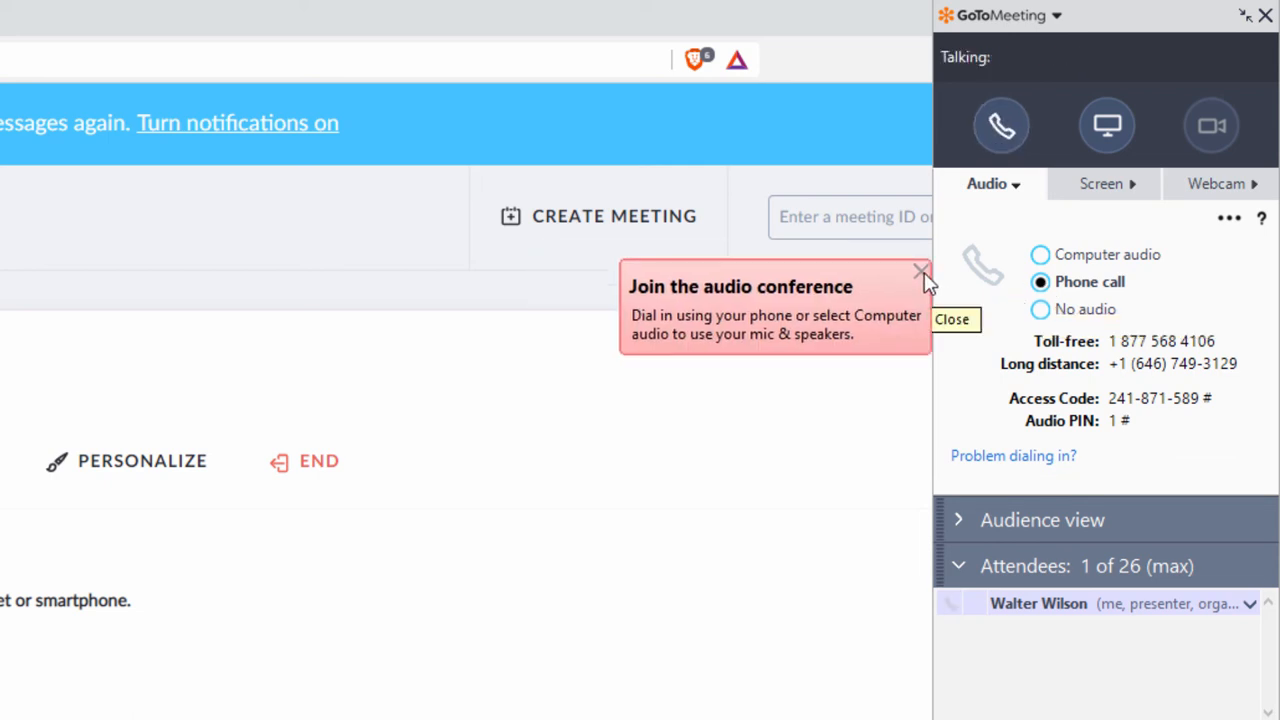
Close the 'Join the audio conference' tip and select Computer audio
click(921, 271)
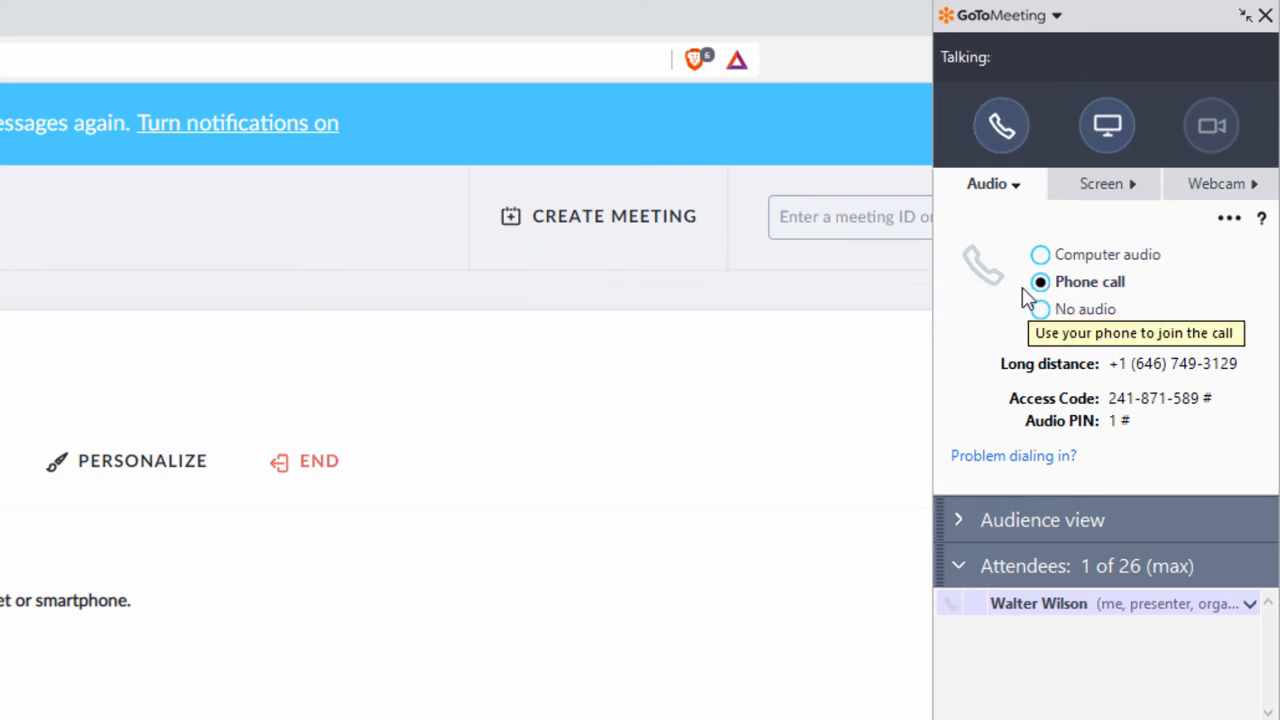
click(1040, 254)
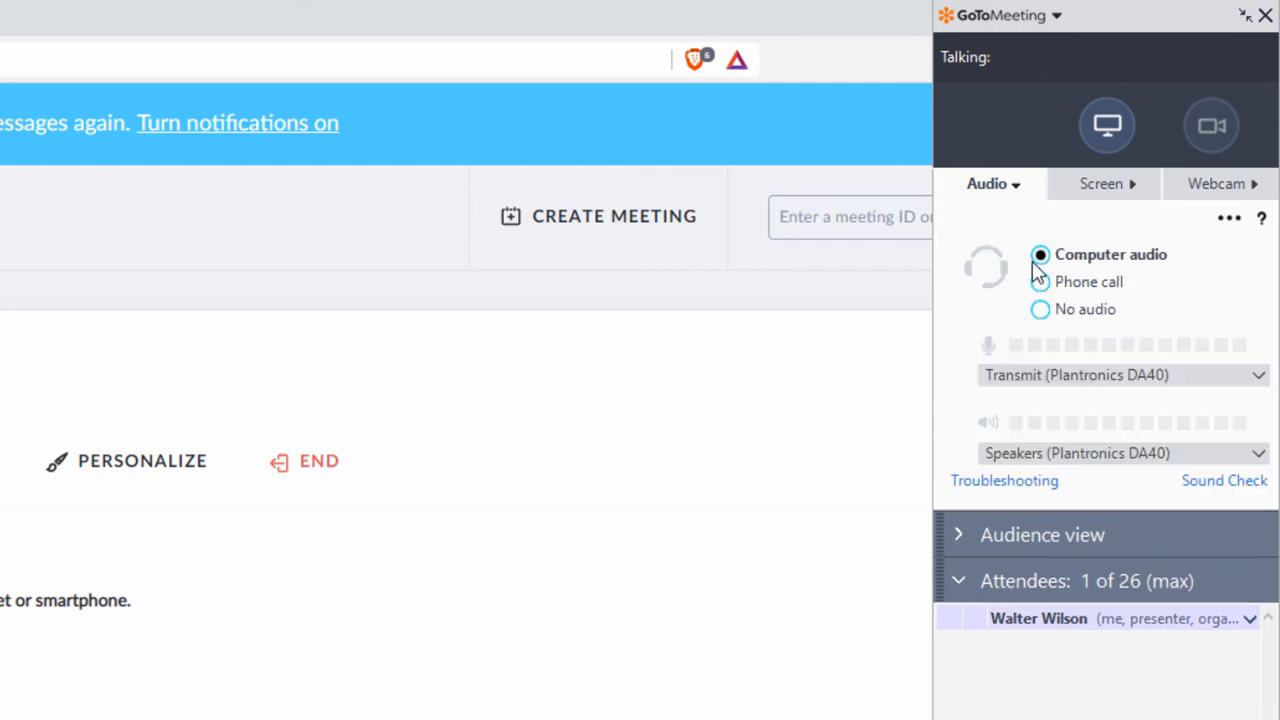